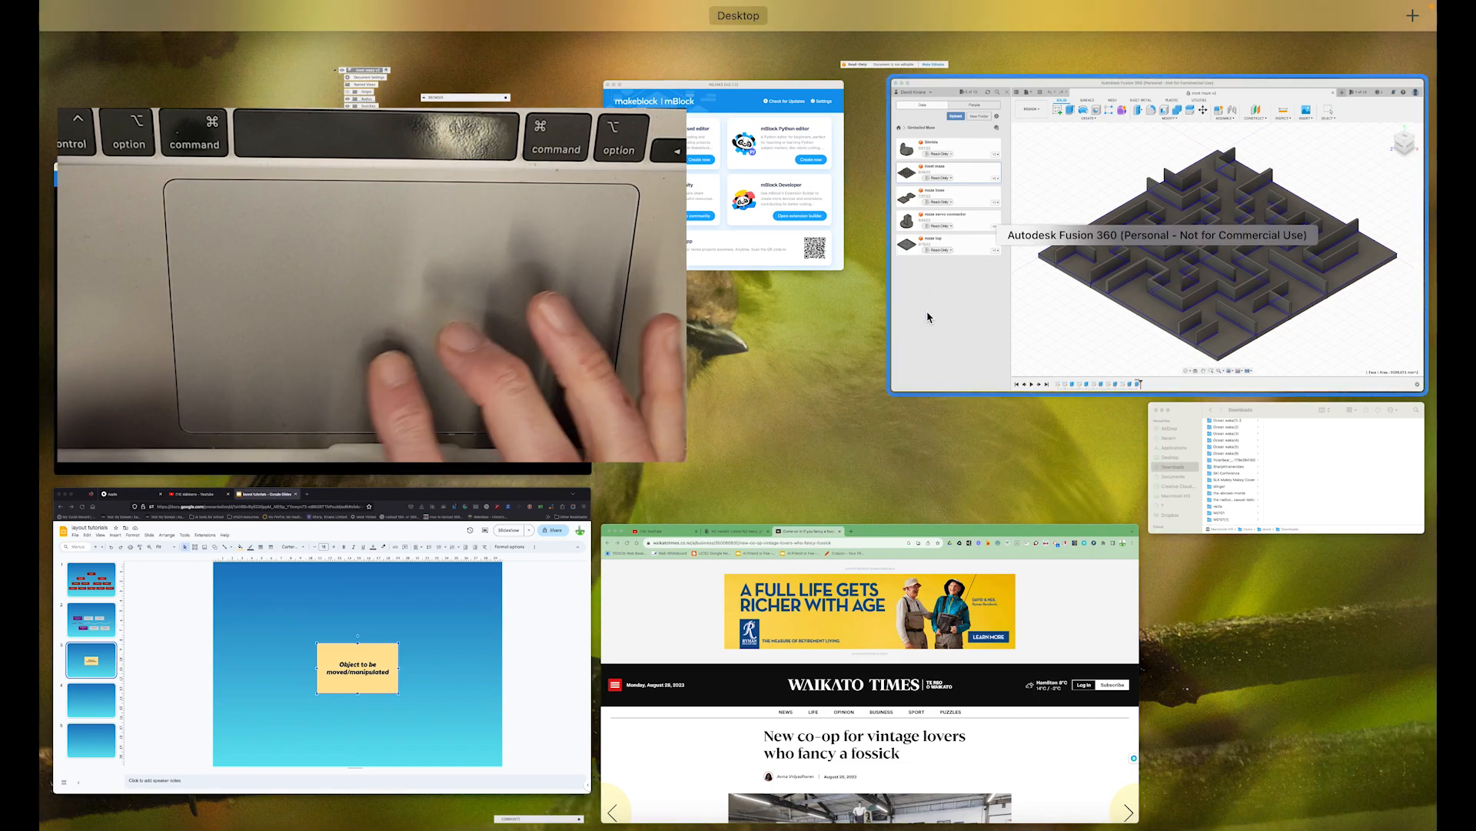
Select the Fusion 360 'inset maze v2' window in Mission Control to bring it full screen
click(1215, 235)
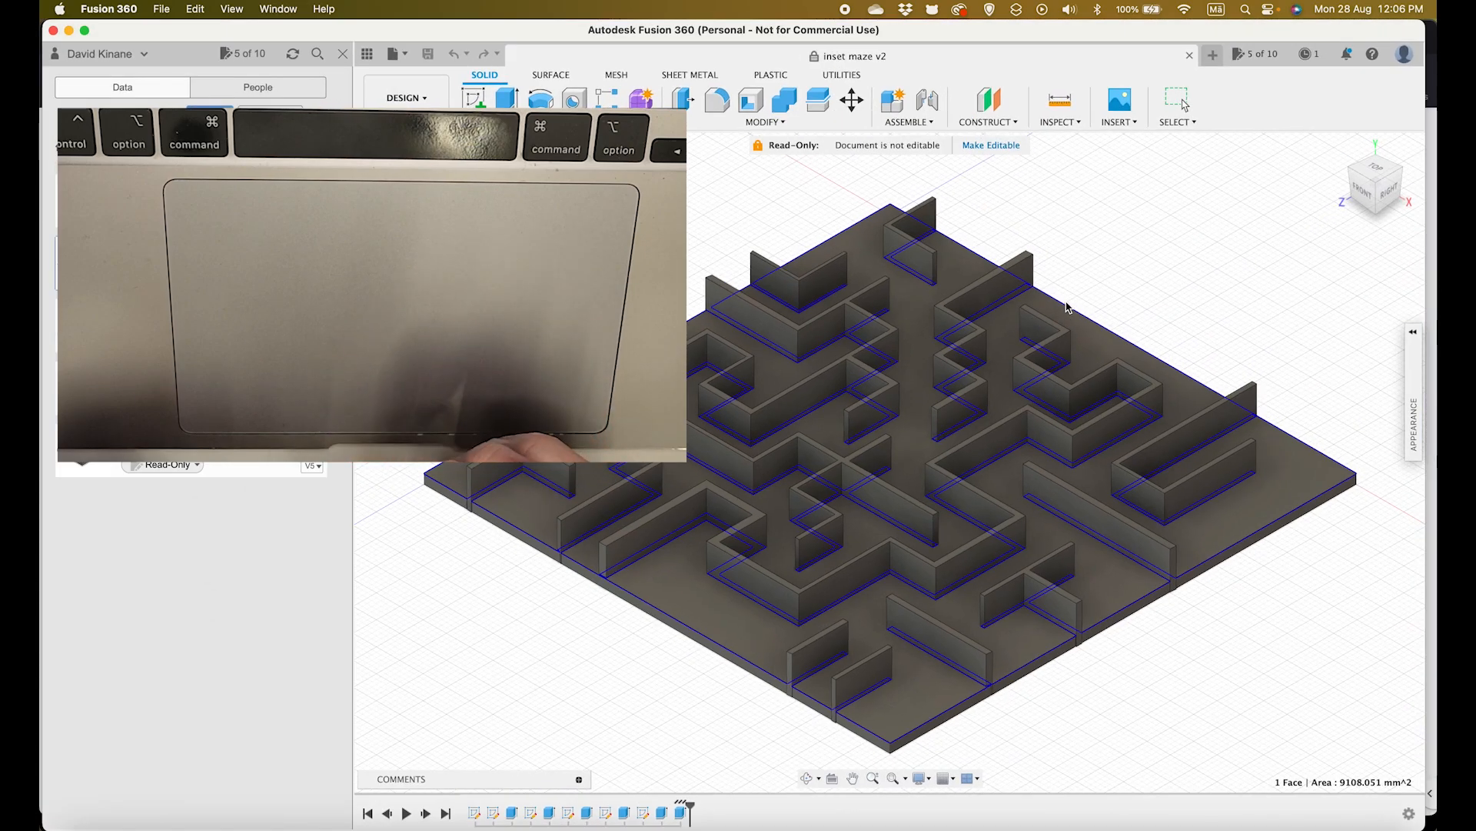